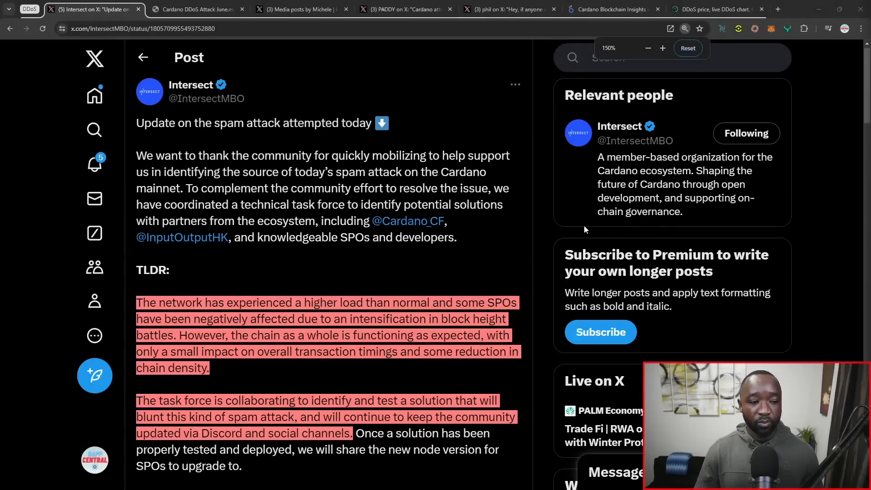
- Switch to the local 'Cardano DDoS Attack June.mp4' recording of the eUTxO explorer
{"action": "scroll", "scroll_direction": "down", "scroll_amount": 3}
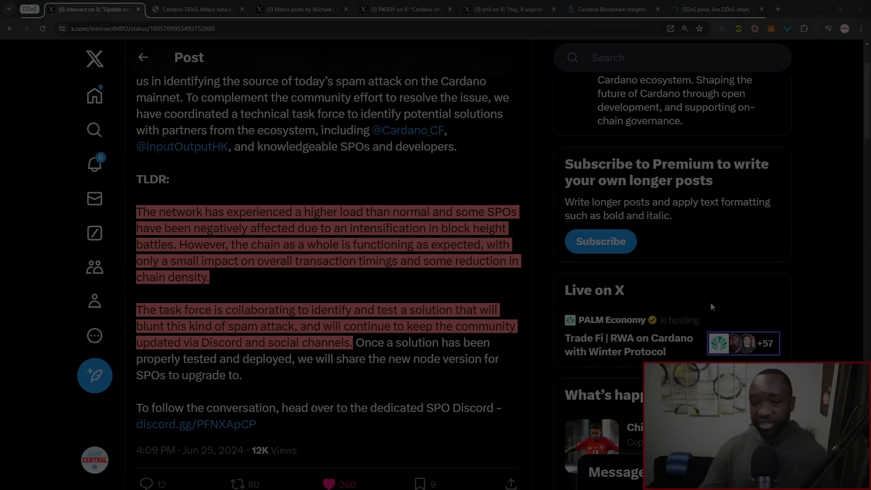
{"action": "left_click", "coordinate": [196, 9]}
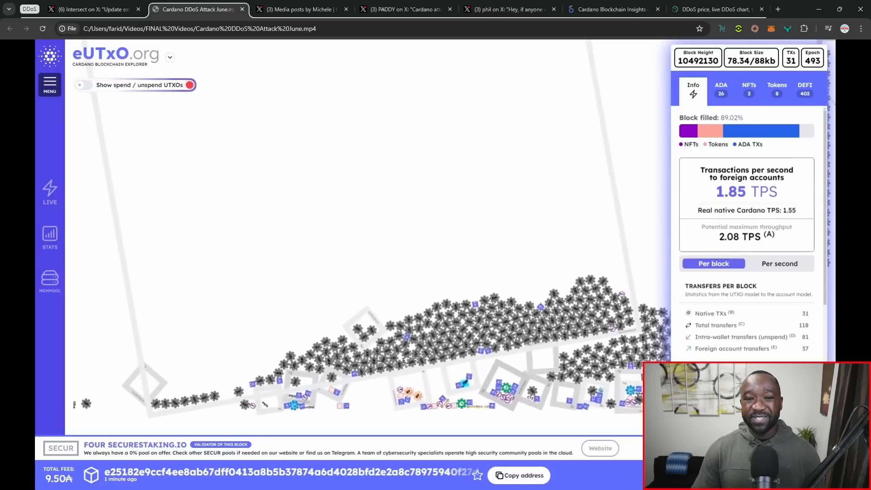
- Seek the recording between blocks 10492129 and 10492131, the latter 97.67% filled with 505 transfers
{"action": "left_click", "coordinate": [189, 84]}
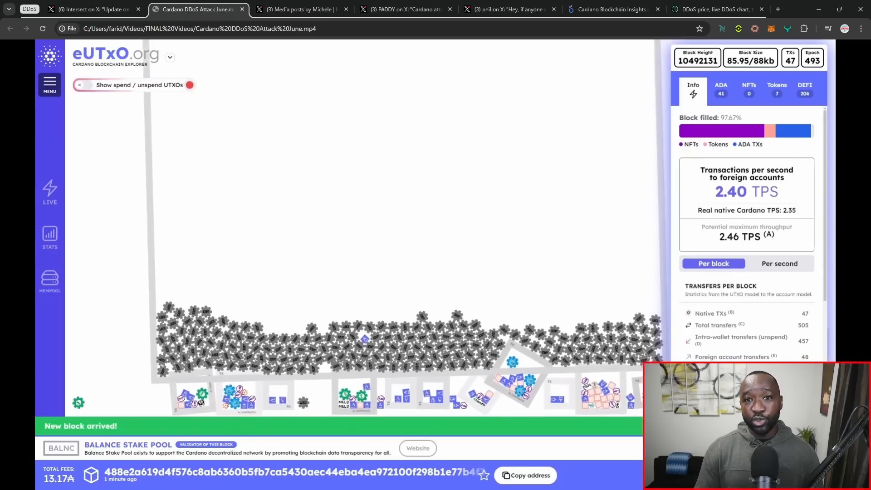
{"action": "left_click", "coordinate": [188, 85]}
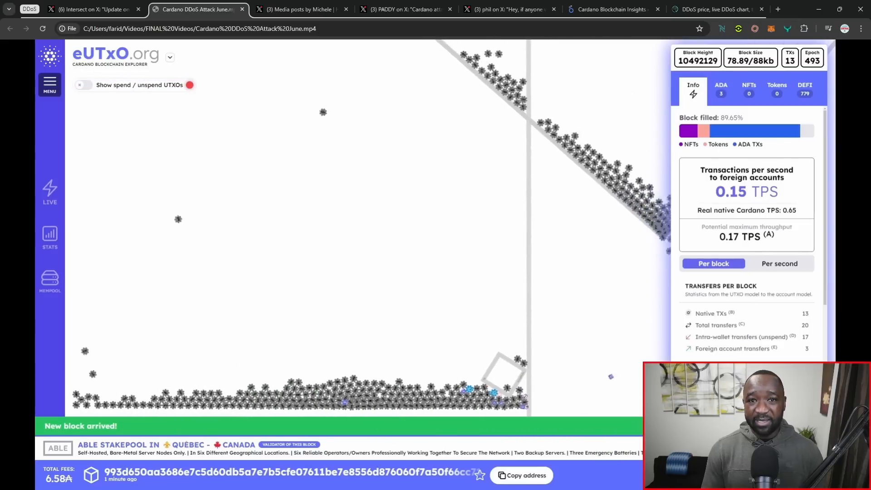
{"action": "left_click", "coordinate": [189, 85]}
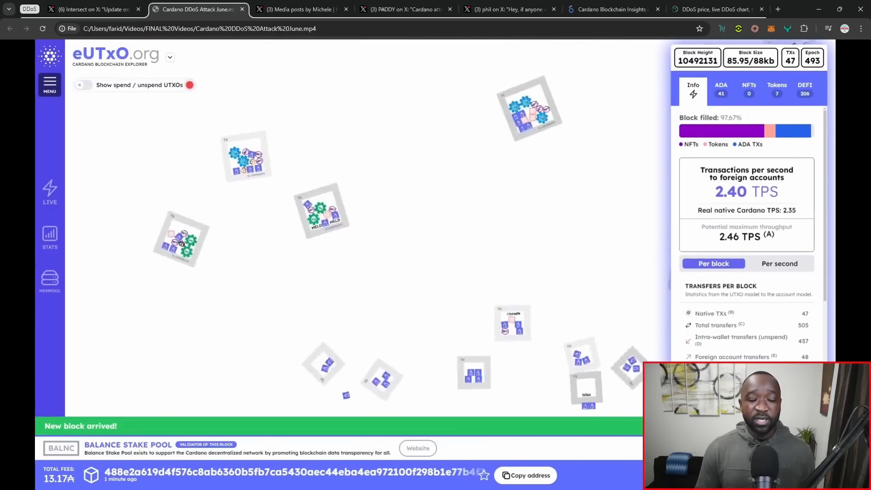
{"action": "left_click", "coordinate": [189, 85]}
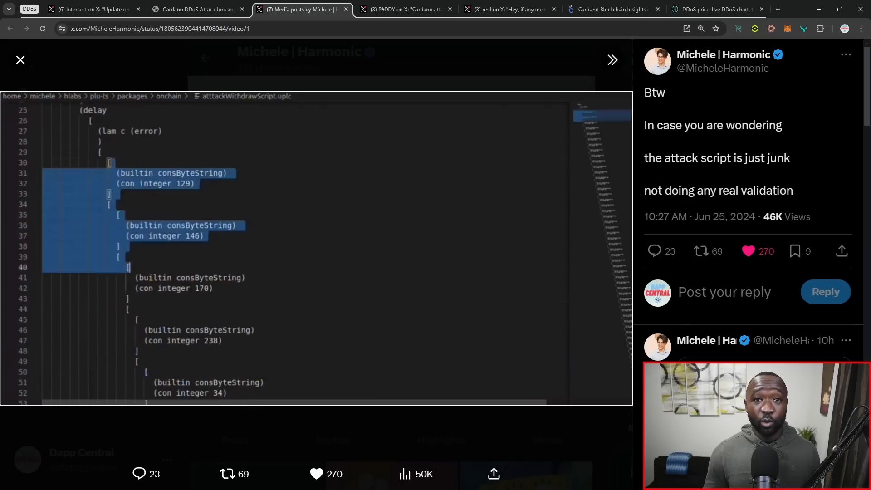
- Scroll down through the 'attack script is just junk' post toward PADDY's attack info post
{"action": "scroll", "scroll_direction": "down", "scroll_amount": 3}
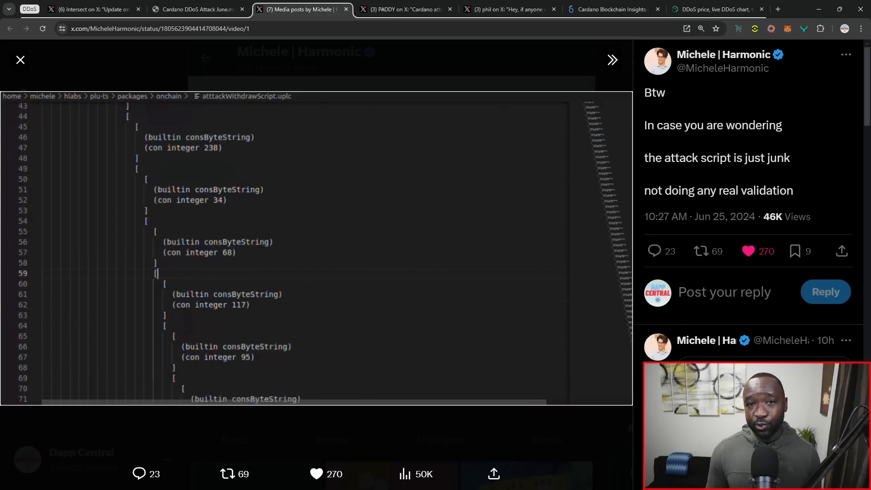
{"action": "scroll", "scroll_direction": "down", "scroll_amount": 3}
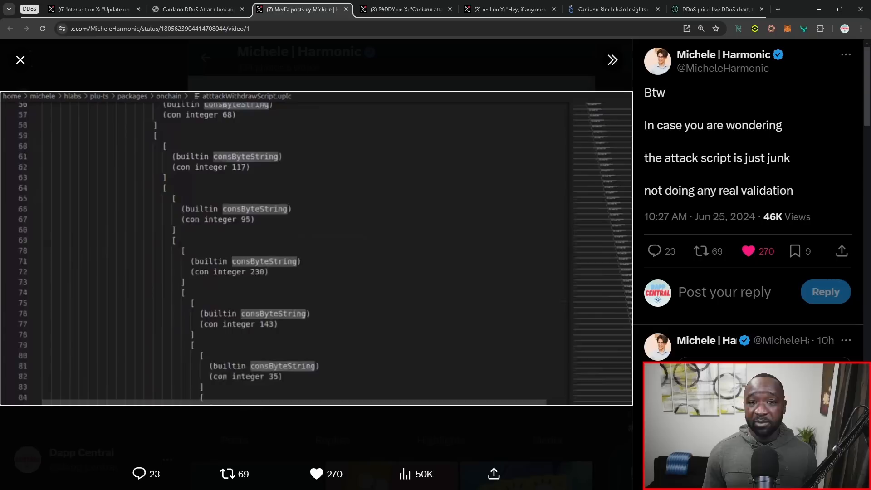
{"action": "scroll", "scroll_direction": "down", "scroll_amount": 3}
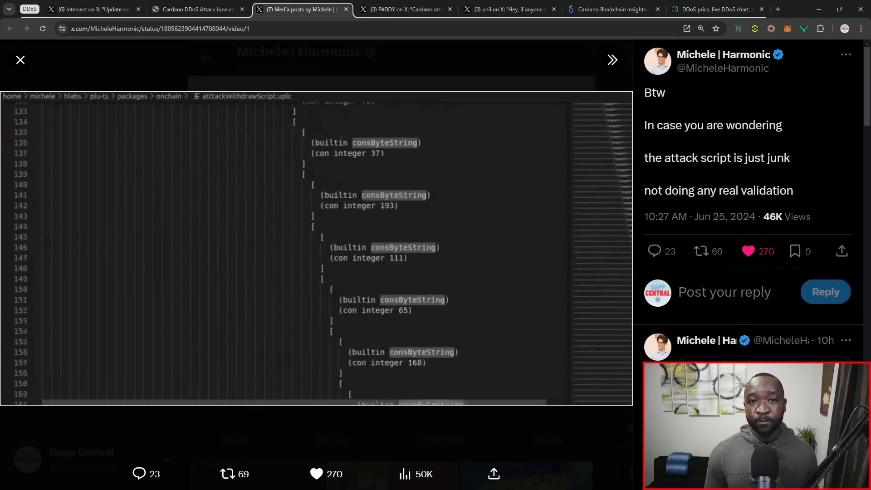
{"action": "scroll", "scroll_direction": "down", "scroll_amount": 3}
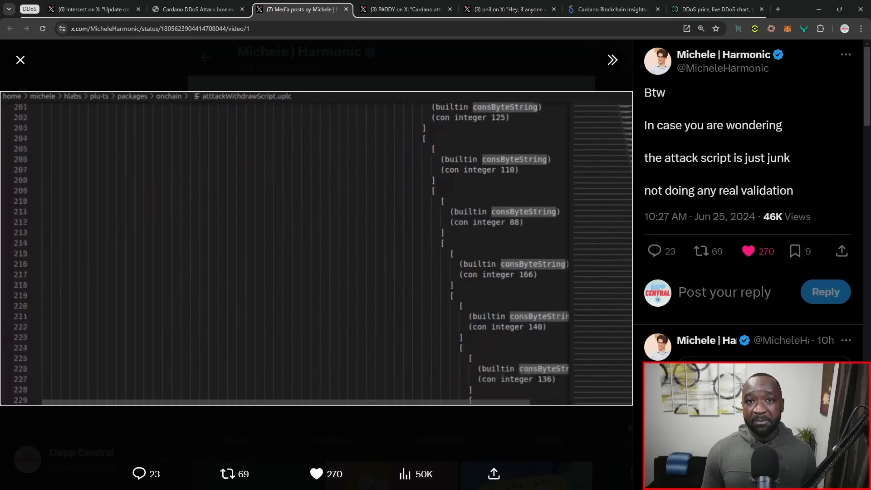
{"action": "scroll", "scroll_direction": "down", "scroll_amount": 3}
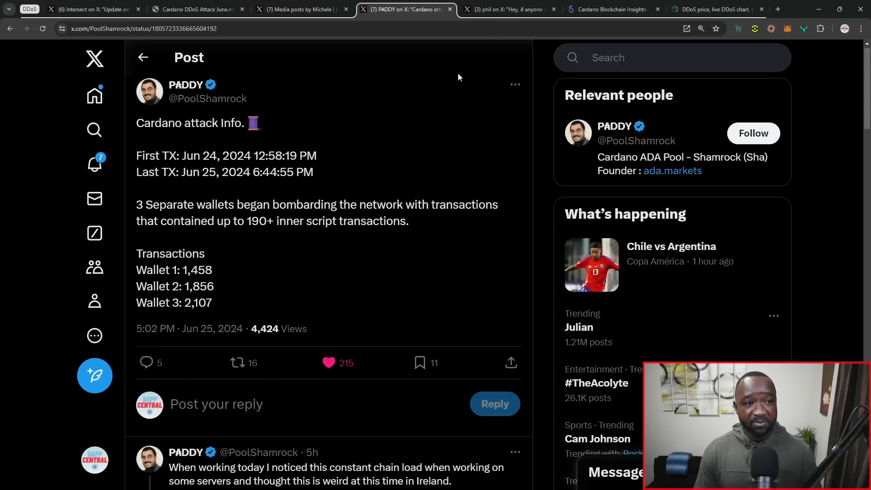
- Switch to Phil's X post explaining reference script size not affecting transaction fees
{"action": "left_click", "coordinate": [506, 9]}
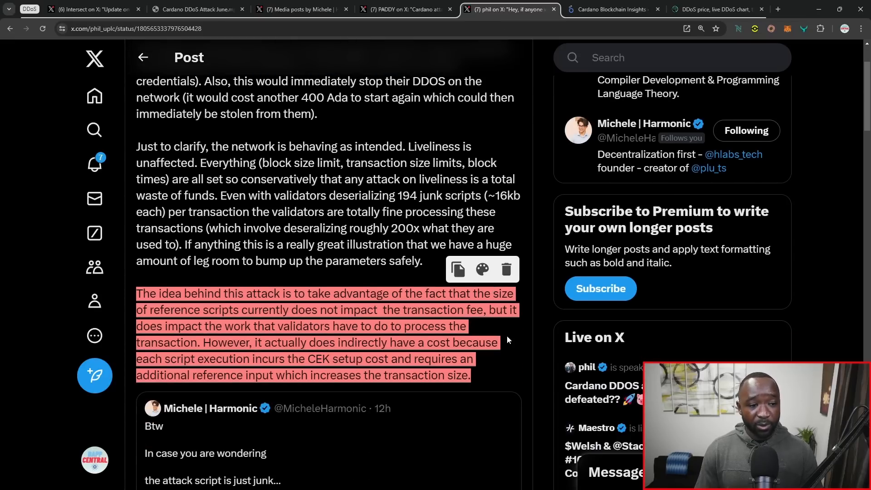
- Move on to the Cardano Blockchain Insights 24-hour average load chart reaching 71.8%
{"action": "scroll", "scroll_direction": "down", "scroll_amount": 3}
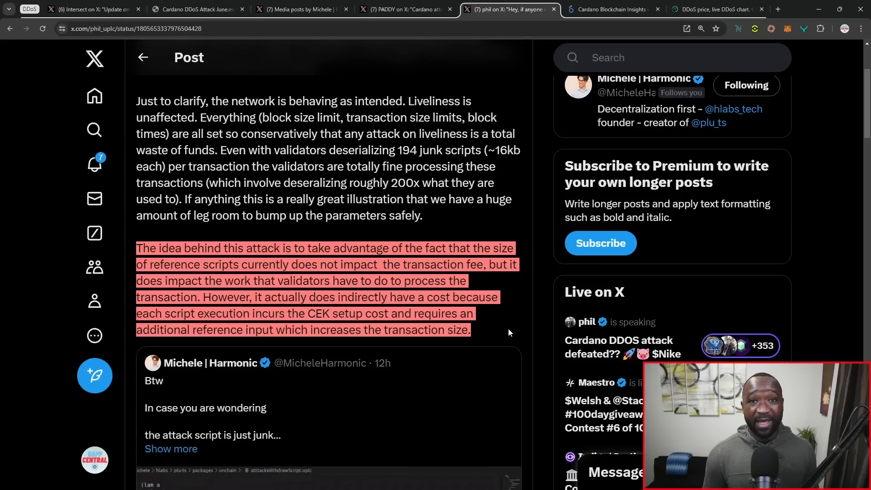
{"action": "left_click", "coordinate": [611, 9]}
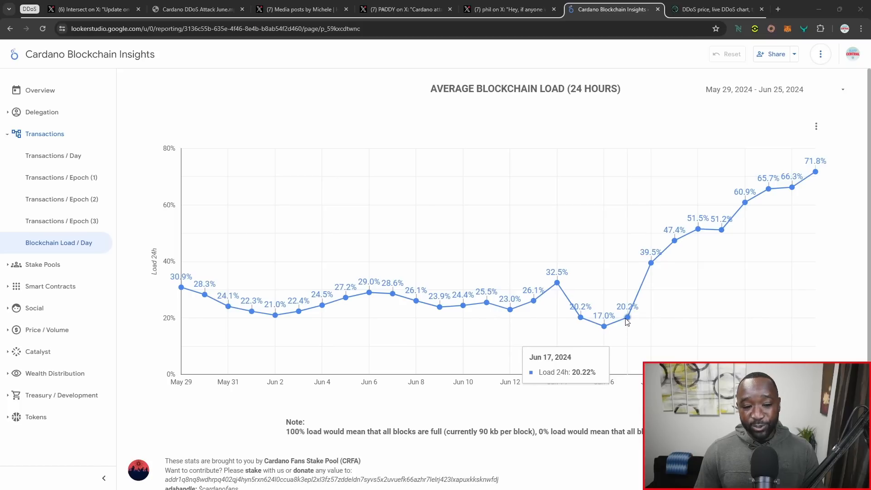
{"action": "mouse_move", "coordinate": [649, 262]}
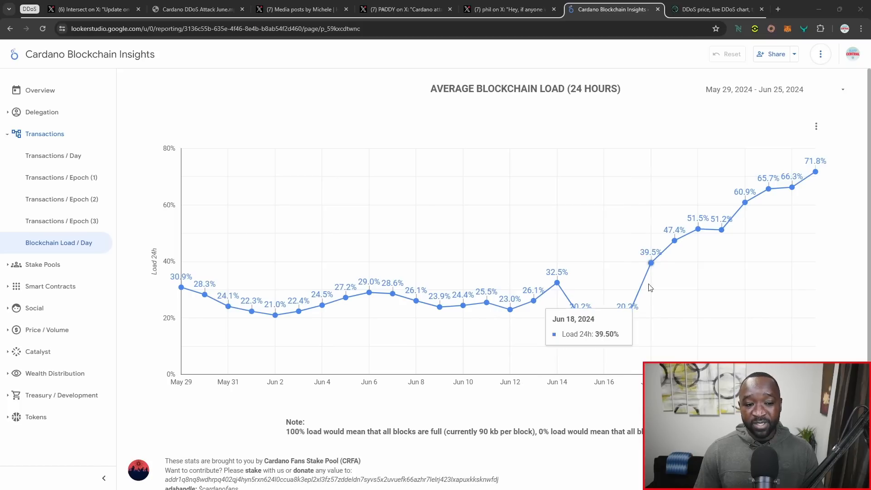
{"action": "mouse_move", "coordinate": [816, 175]}
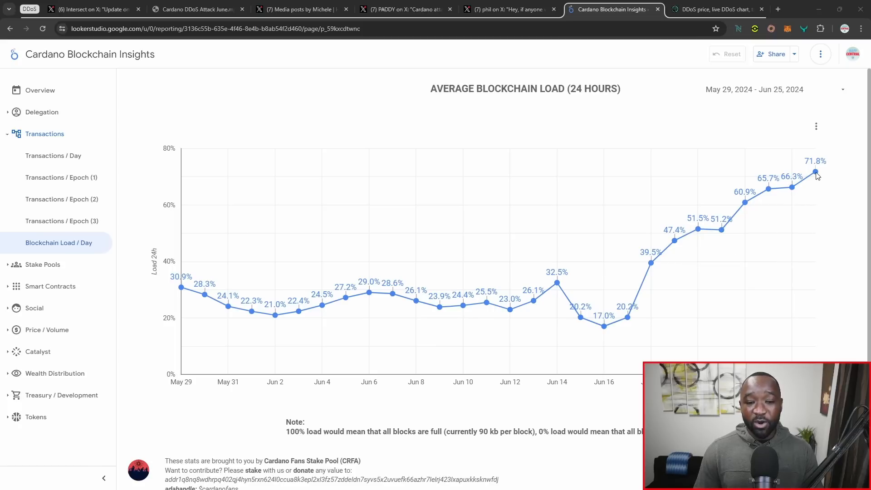
{"action": "mouse_move", "coordinate": [815, 170]}
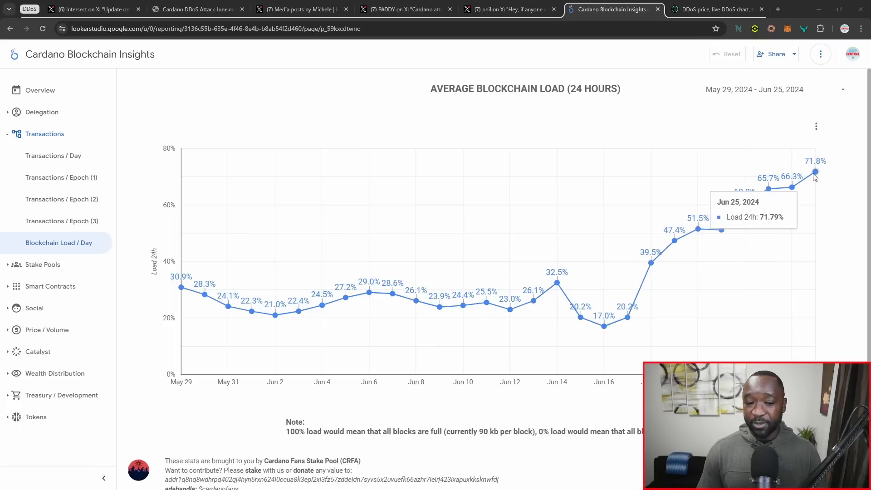
{"action": "mouse_move", "coordinate": [817, 234]}
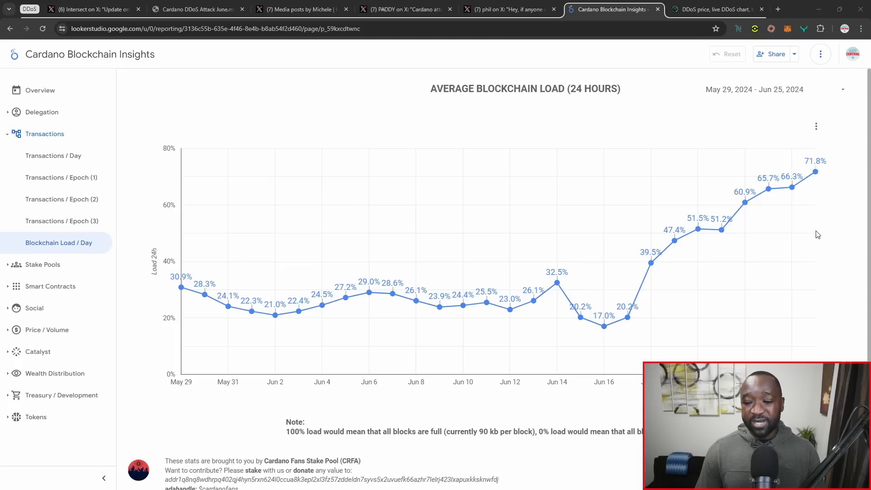
{"action": "mouse_move", "coordinate": [821, 254]}
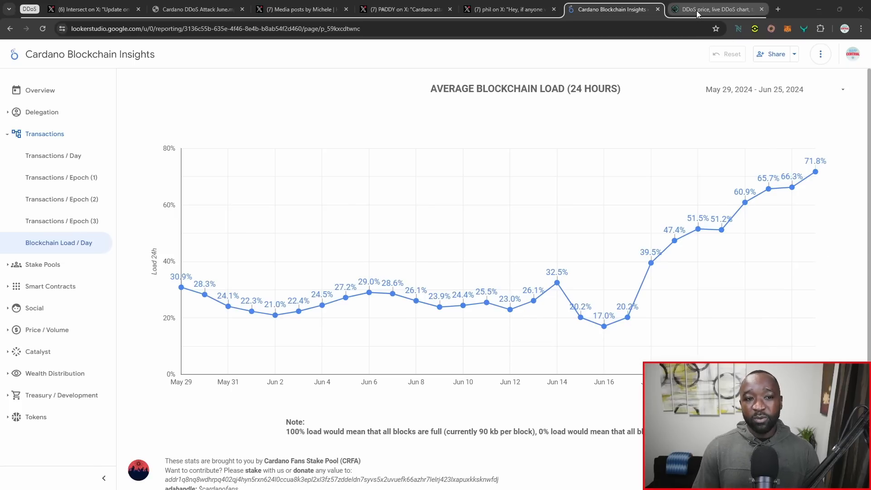
- View the live DDoS/ADA candlestick chart and inspect individual candles such as the 20:50 one down about 21%
{"action": "left_click", "coordinate": [714, 9]}
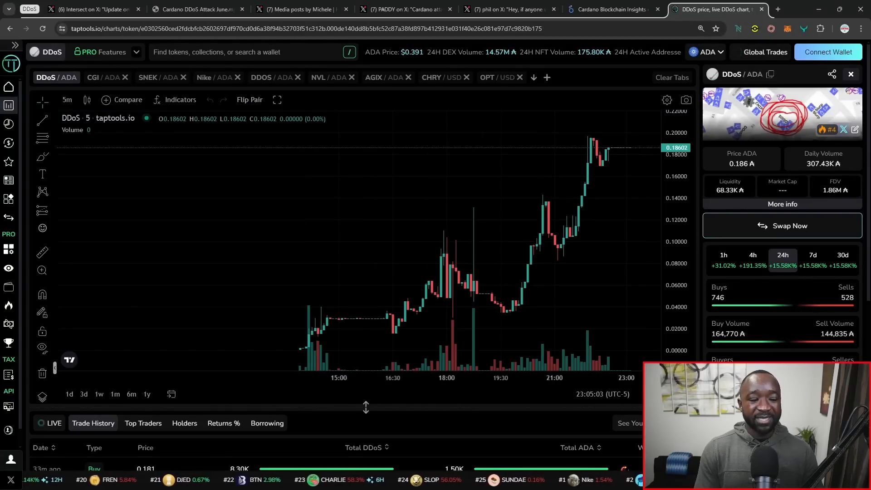
{"action": "mouse_move", "coordinate": [425, 322]}
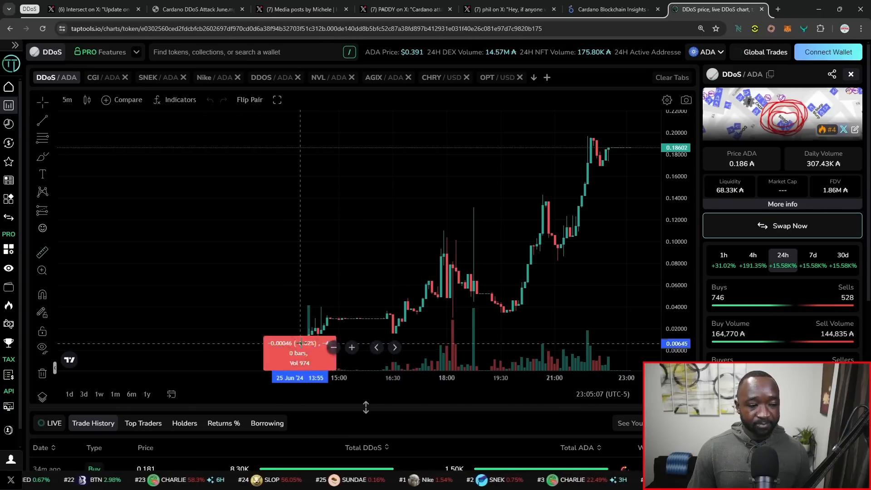
{"action": "left_click_drag", "start_coordinate": [301, 148], "coordinate": [549, 246]}
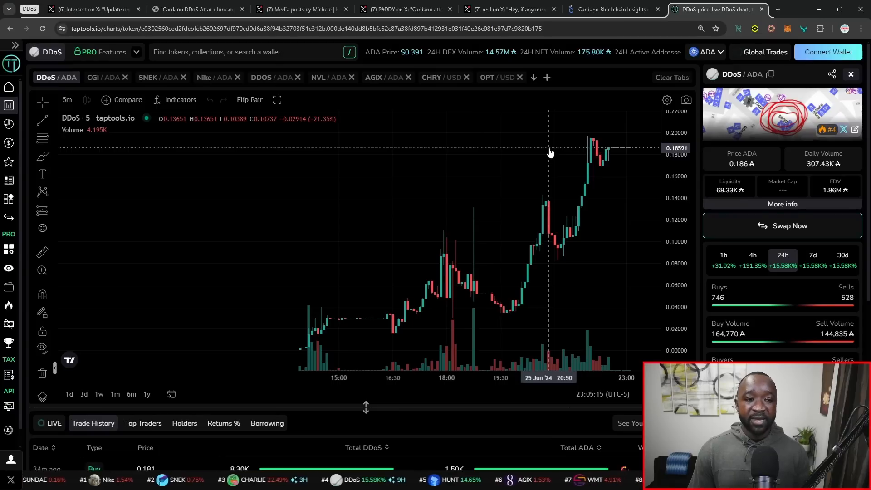
{"action": "mouse_move", "coordinate": [549, 149]}
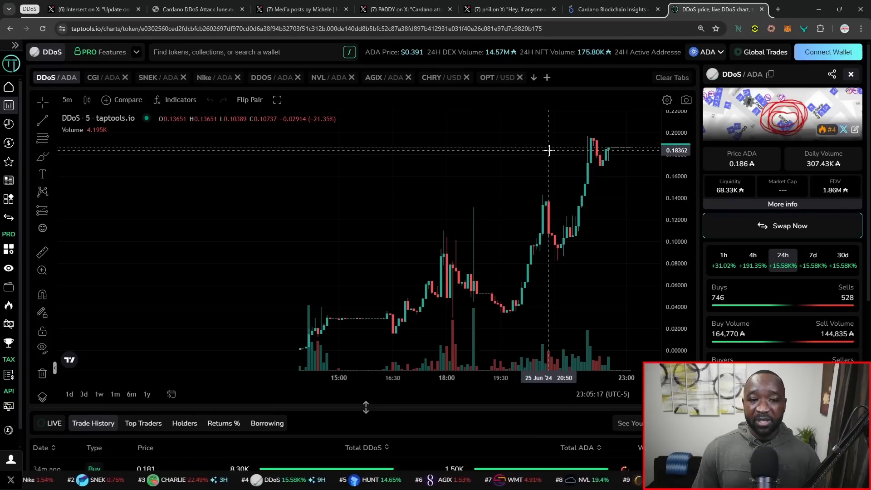